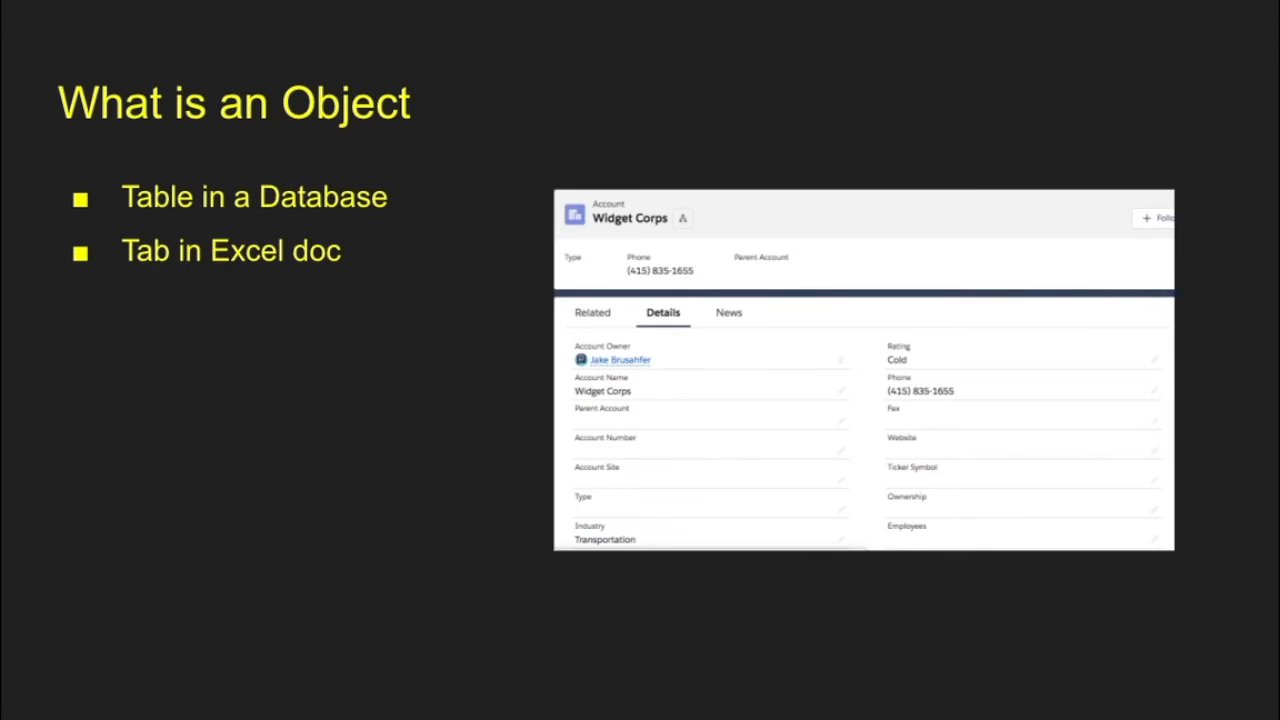
key(Right)
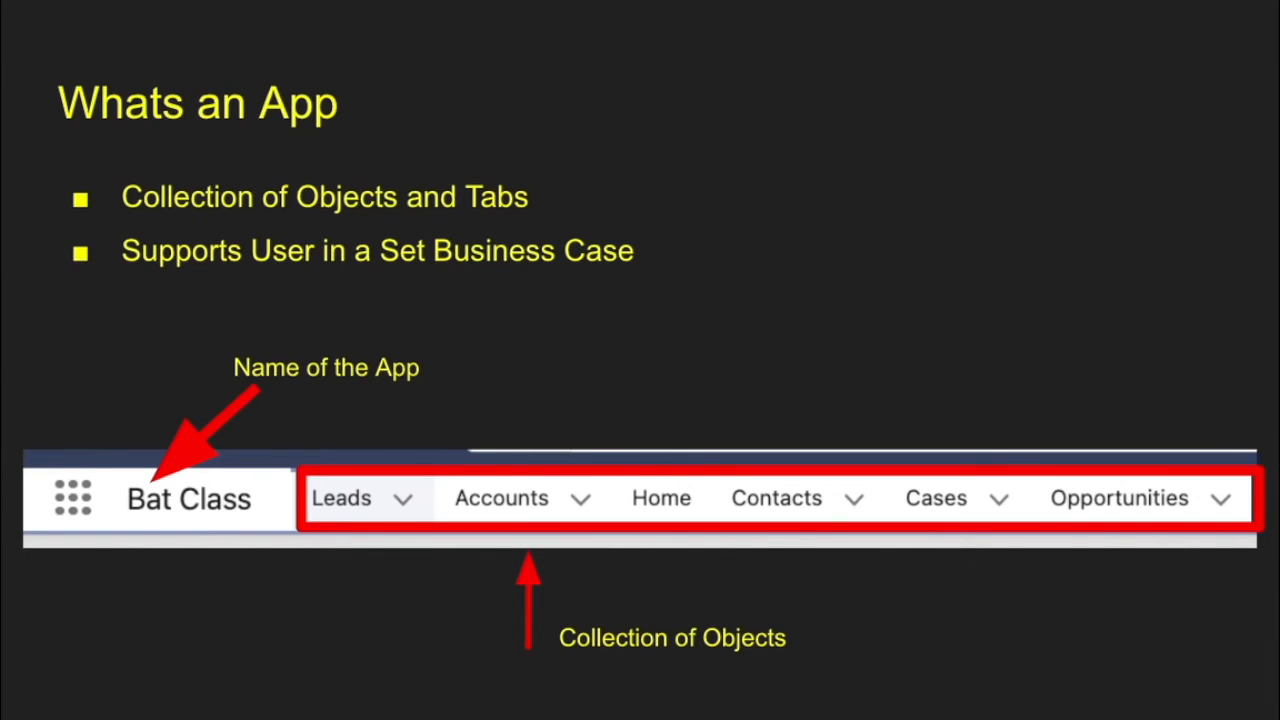